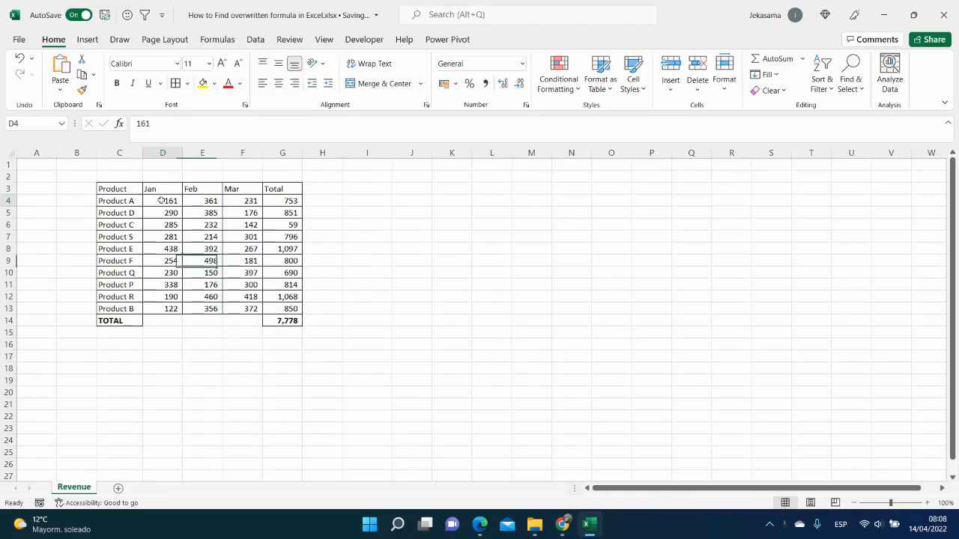
Review the formula in G4 and leave it unchanged
drag(162, 201, 252, 201)
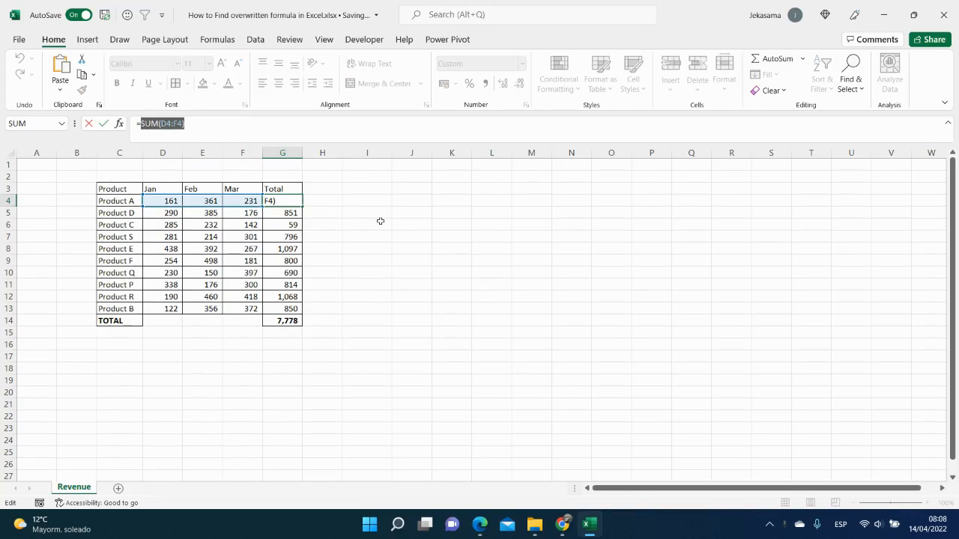
key(Enter)
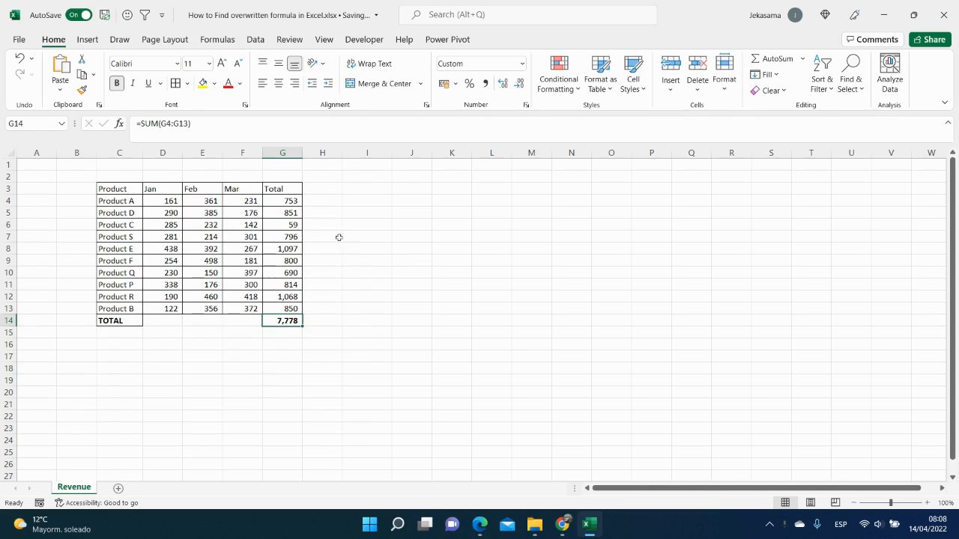
Select the Total column G3:G14 and bring up Go To Special from Find & Select
click(282, 188)
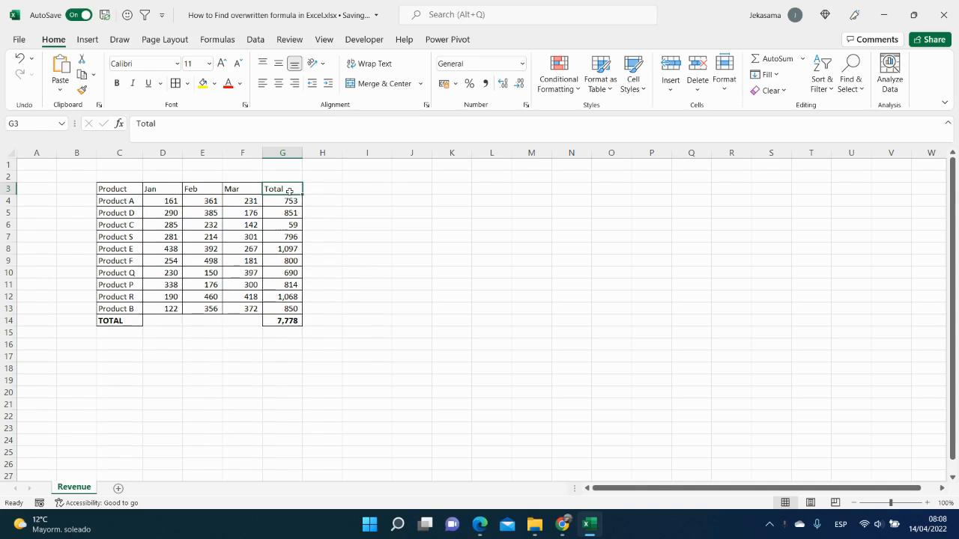
drag(282, 188, 282, 320)
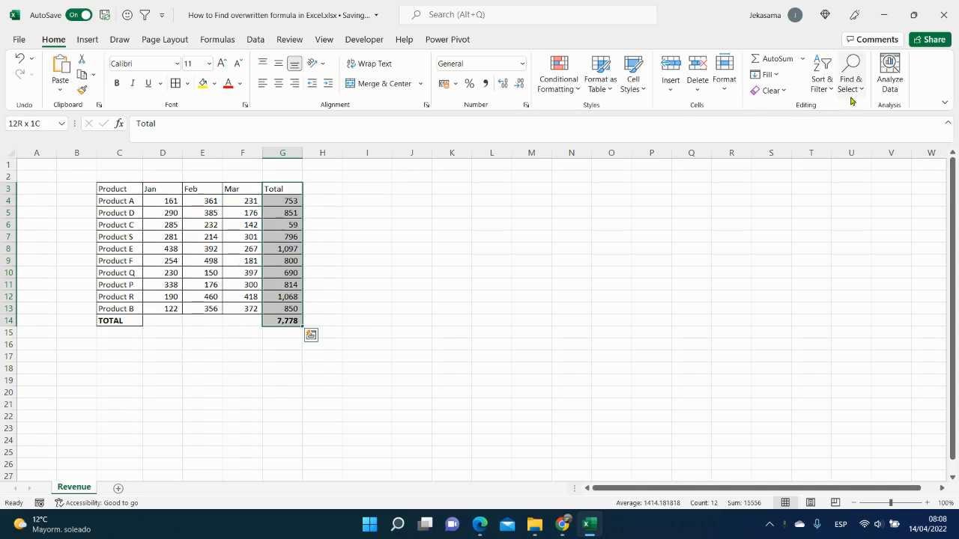
click(851, 75)
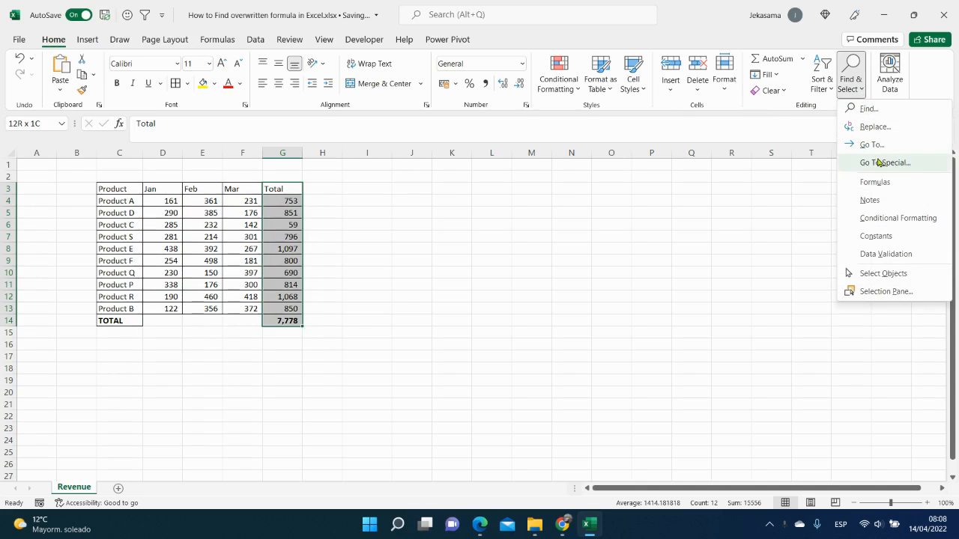
click(885, 162)
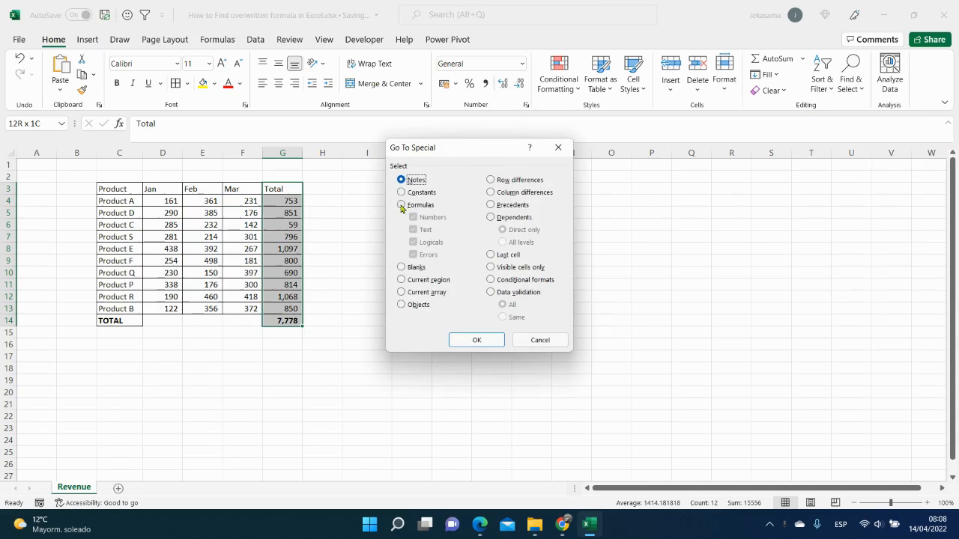
Find the constant number cells in the Total column, leaving formulas out
click(401, 192)
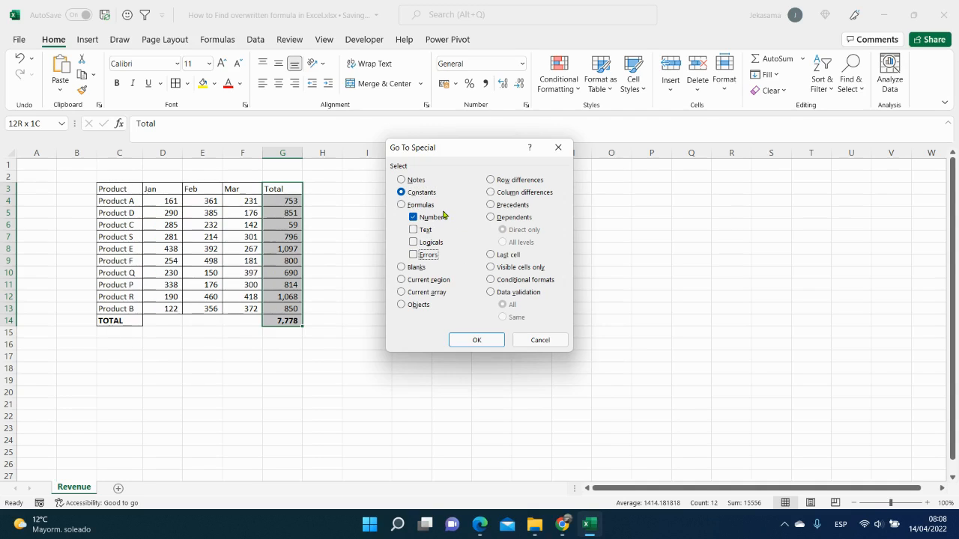
click(477, 340)
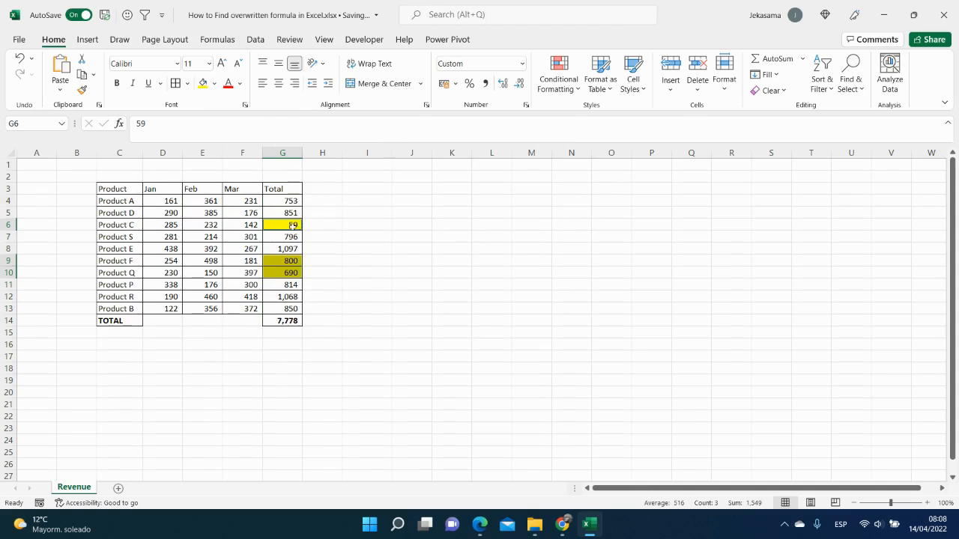
Check hardcoded values in G9 and G10 against the SUM formulas in G8 and G4
click(282, 261)
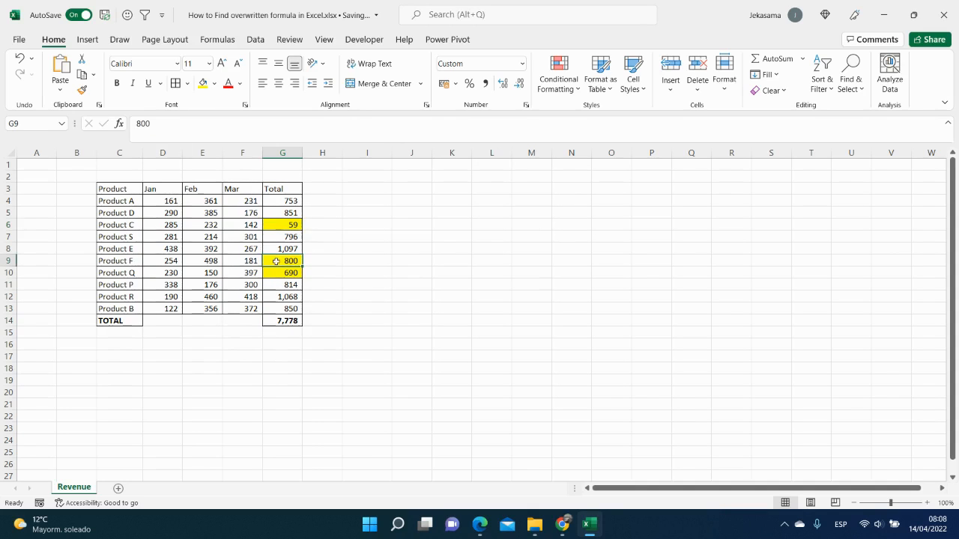
click(282, 273)
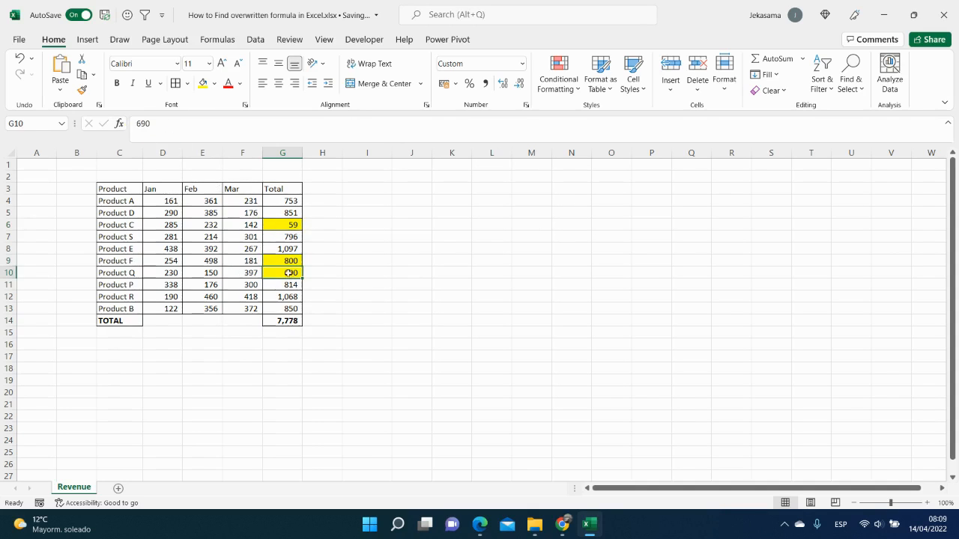
click(282, 249)
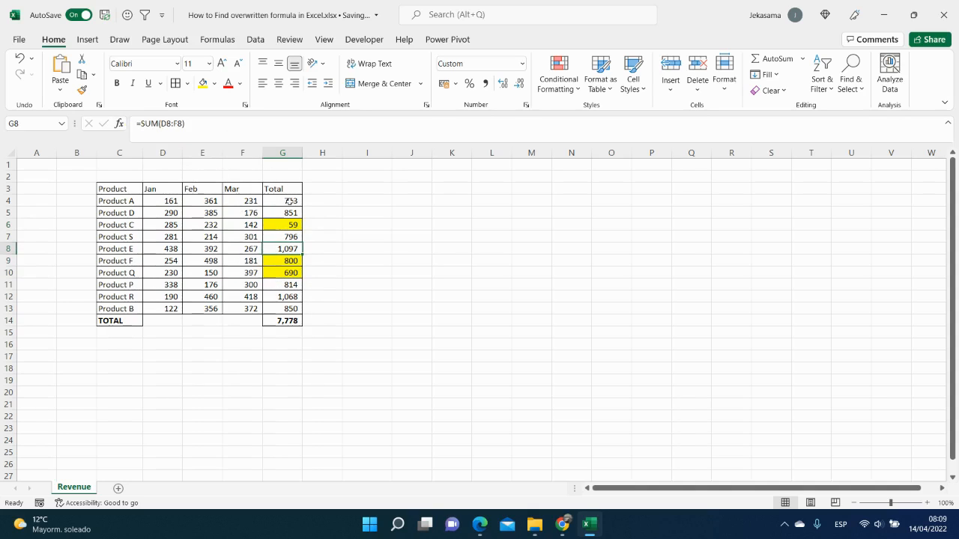
click(281, 201)
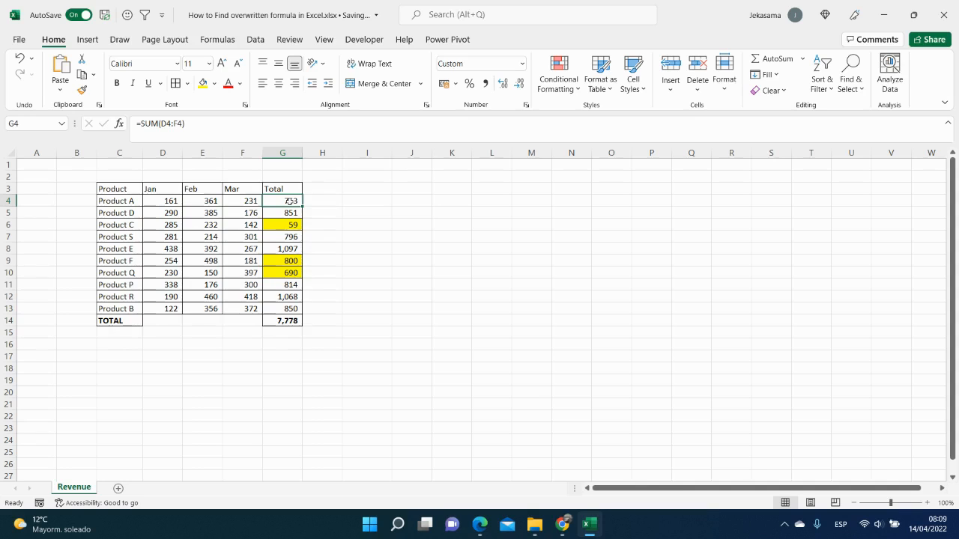